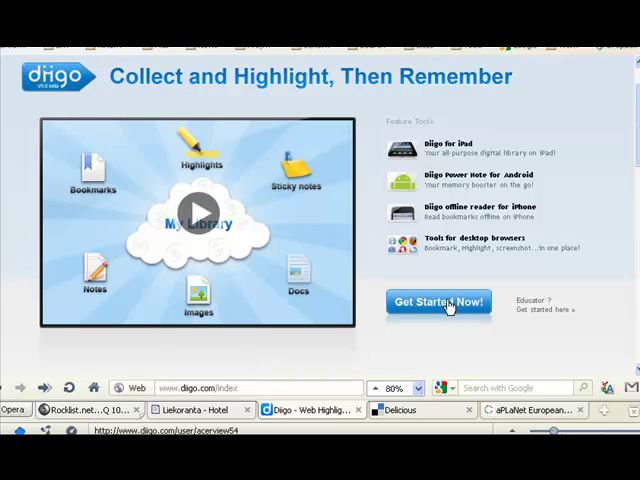
Open Diigo's My Library and scroll through saved bookmarks like onestopenglish and Kidblog
{"action": "left_click", "coordinate": [437, 302]}
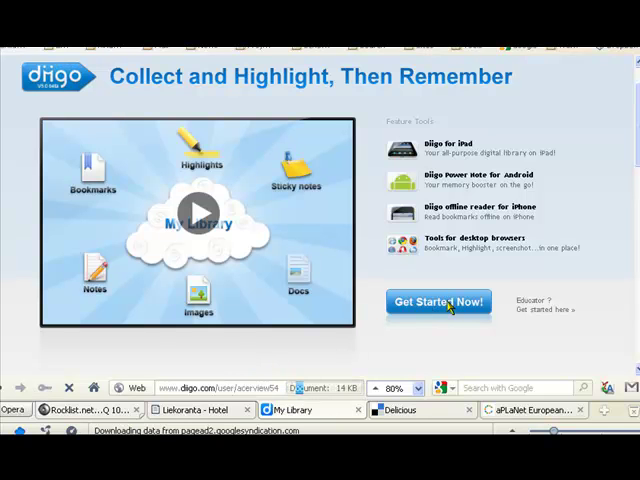
{"action": "left_click", "coordinate": [436, 302]}
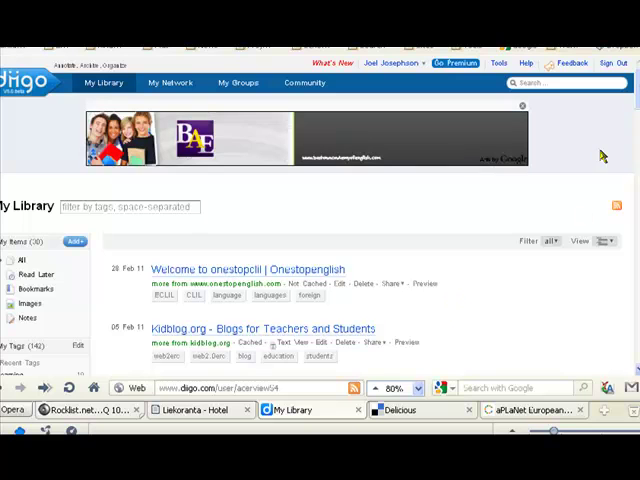
{"action": "scroll", "scroll_direction": "down", "scroll_amount": 3}
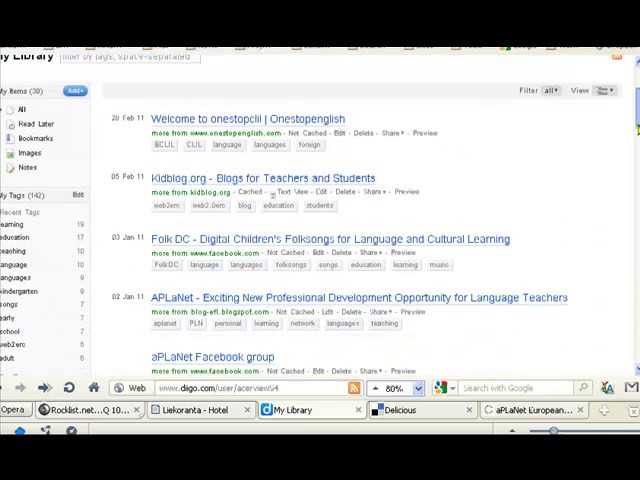
{"action": "mouse_move", "coordinate": [582, 173]}
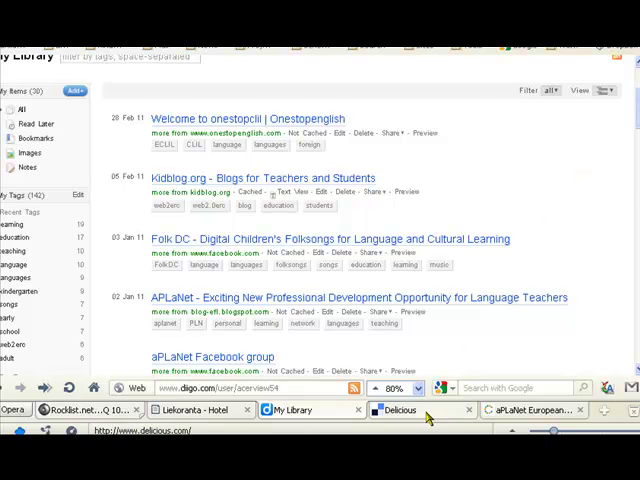
Show Joel Josephson's Delicious bookmarks page and scroll through links tagged Scoop.it and onestopenglish
{"action": "left_click", "coordinate": [397, 410]}
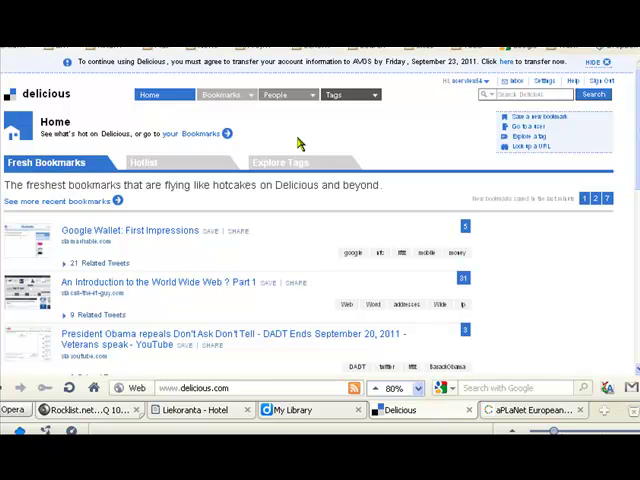
{"action": "mouse_move", "coordinate": [222, 95]}
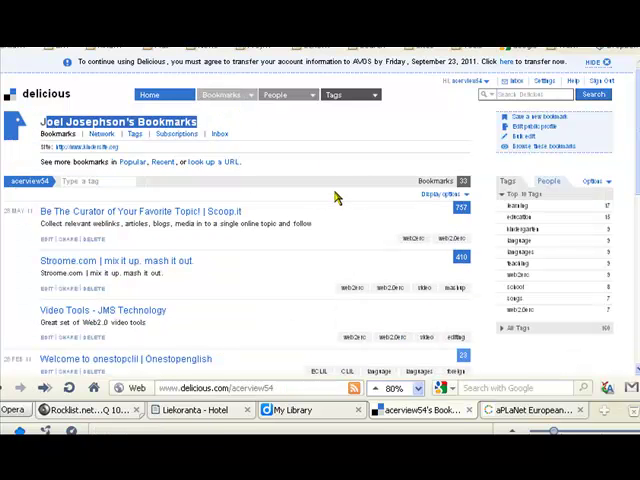
{"action": "scroll", "scroll_direction": "down", "scroll_amount": 3}
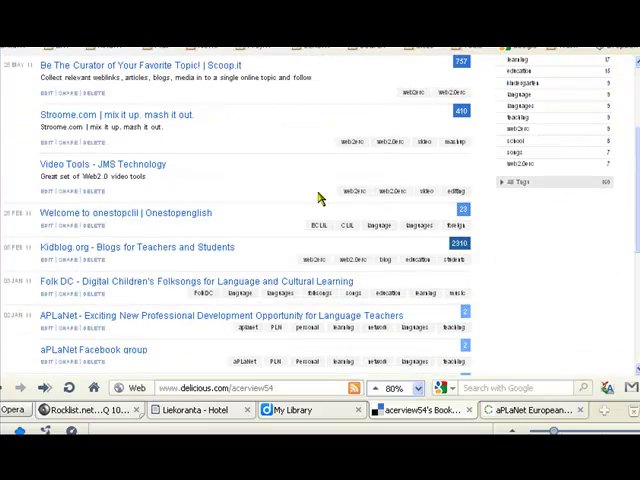
{"action": "scroll", "scroll_direction": "up", "scroll_amount": 3}
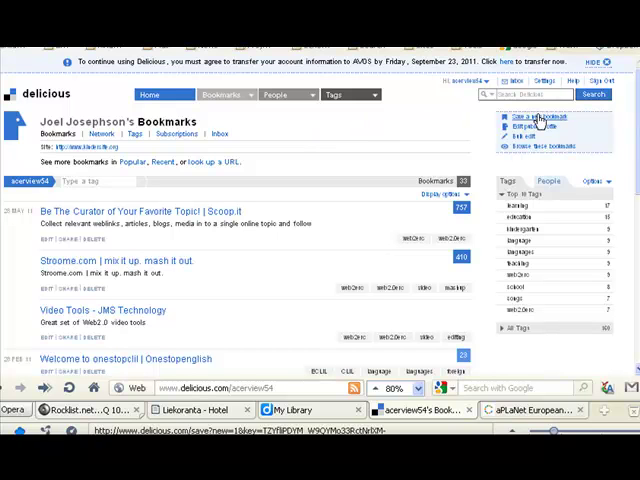
Start a new Delicious bookmark holding the aPLaNet homepage address
{"action": "left_click", "coordinate": [536, 115]}
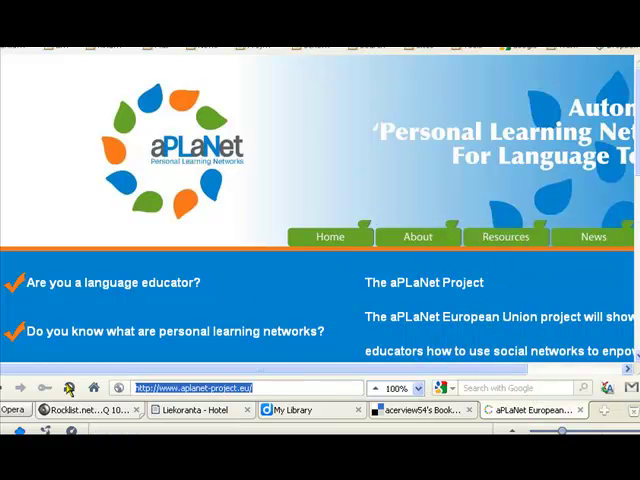
{"action": "left_click", "coordinate": [420, 410]}
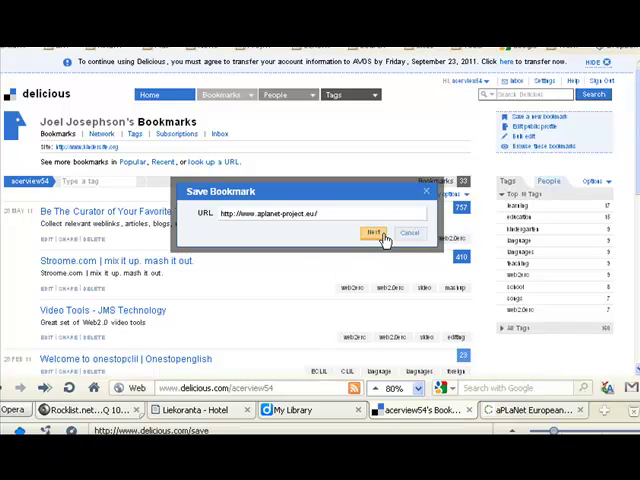
On the bookmark details form, add the tags PLN, language and education
{"action": "left_click", "coordinate": [372, 232]}
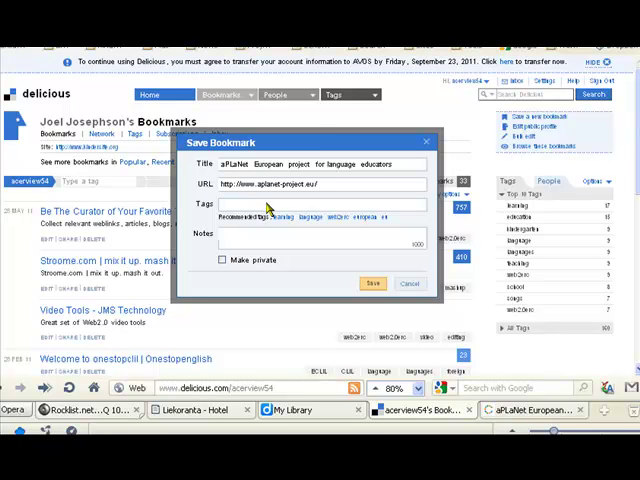
{"action": "type", "text": "PLN"}
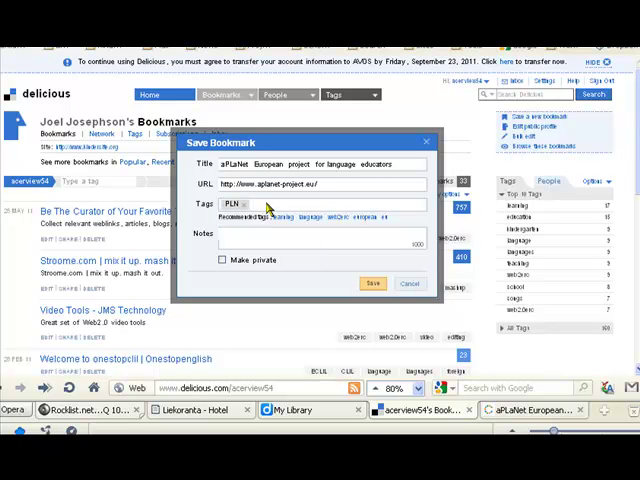
{"action": "type", "text": "lang"}
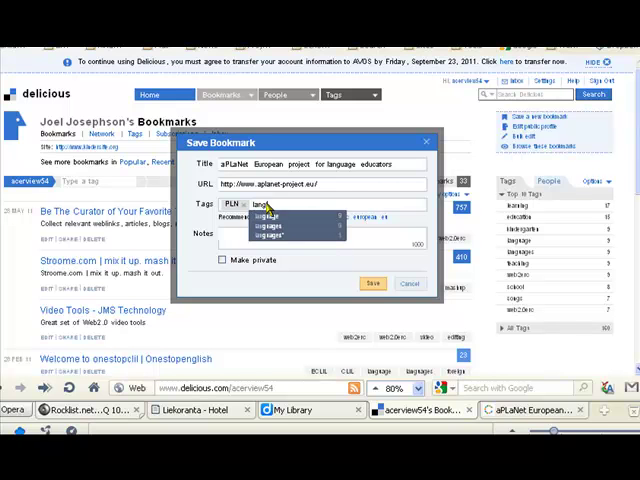
{"action": "type", "text": "uage"}
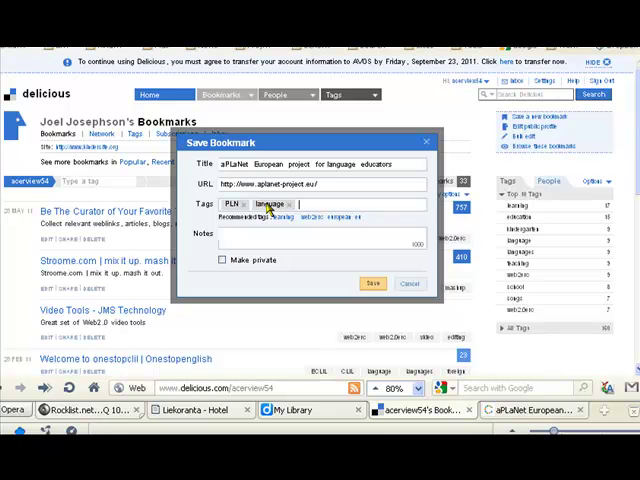
{"action": "type", "text": "education"}
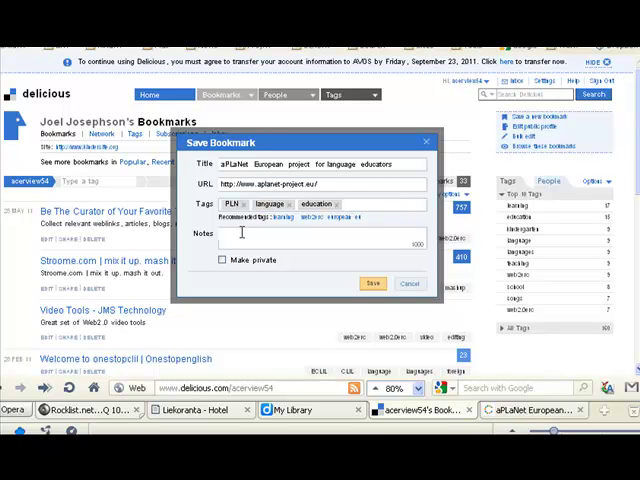
Add the note 'The EU project aplanet' to the bookmark
{"action": "type", "text": "The Eu"}
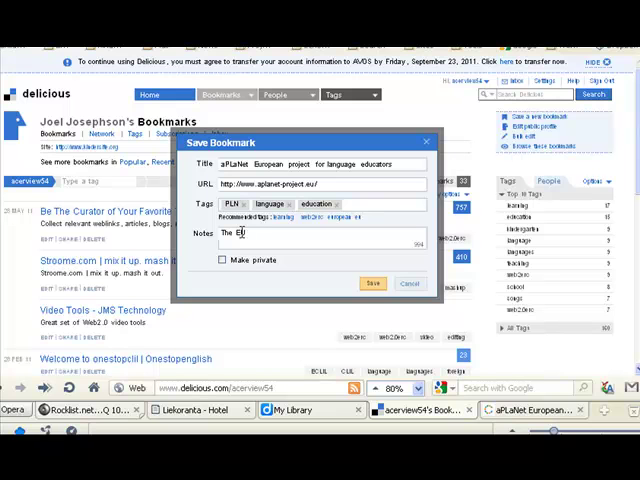
{"action": "type", "text": "pro"}
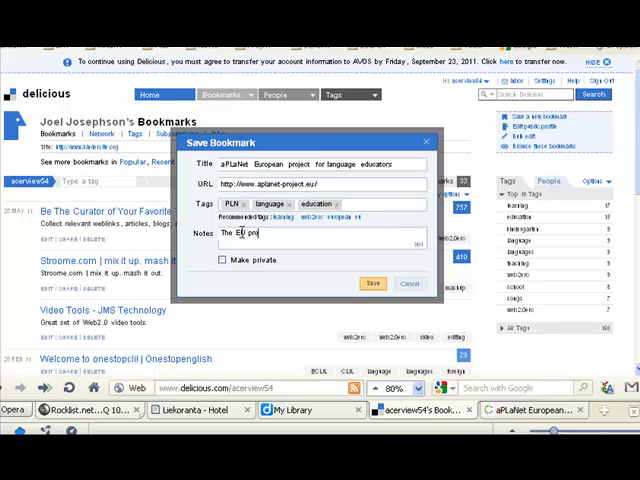
{"action": "type", "text": "project a"}
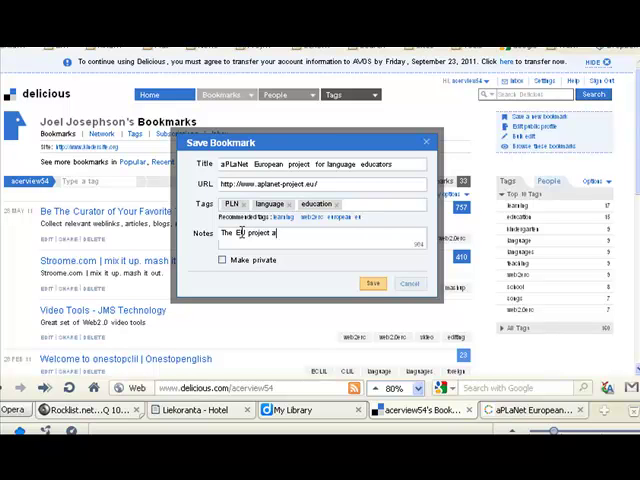
{"action": "type", "text": "planet"}
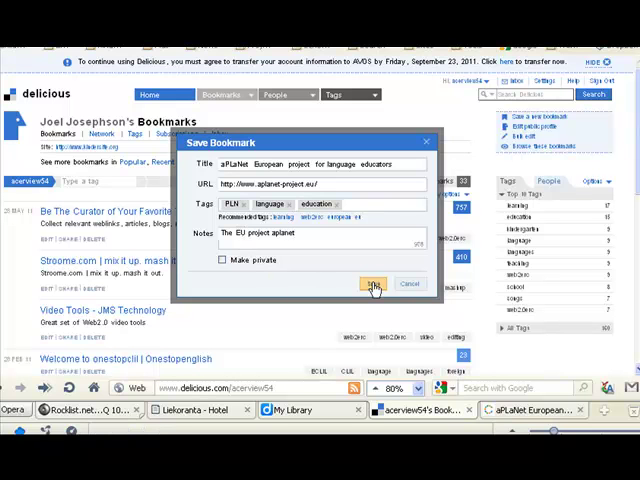
Save the aPLaNet bookmark tagged PLN, language and education
{"action": "left_click", "coordinate": [375, 283]}
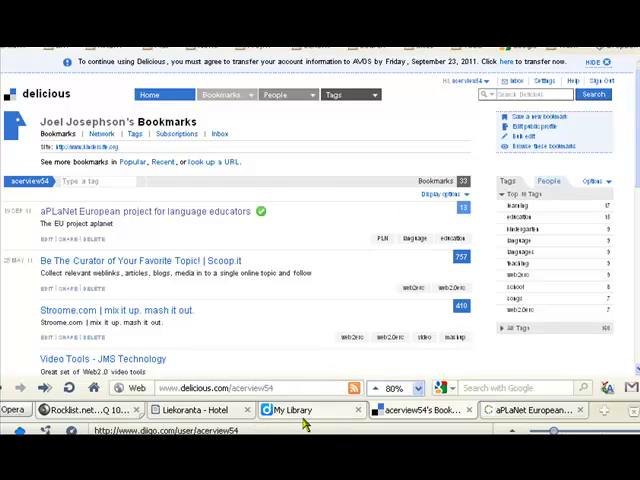
Go from Diigo's My Library page back to the Diigo homepage
{"action": "left_click", "coordinate": [305, 410]}
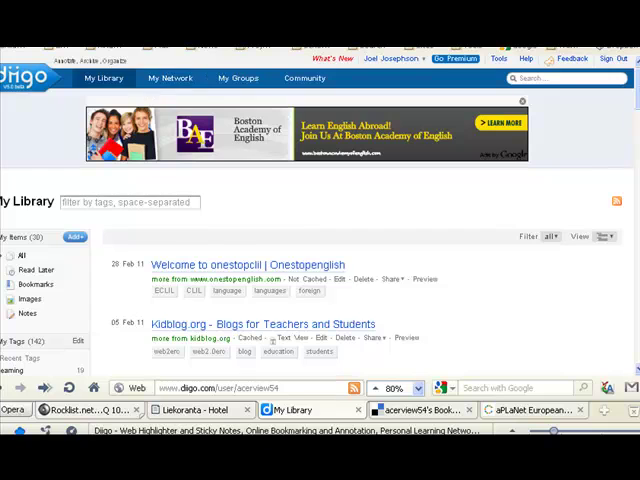
{"action": "left_click", "coordinate": [40, 78]}
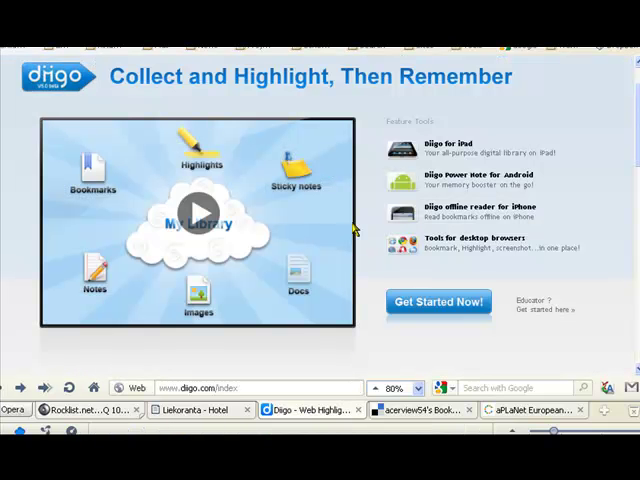
{"action": "mouse_move", "coordinate": [290, 150]}
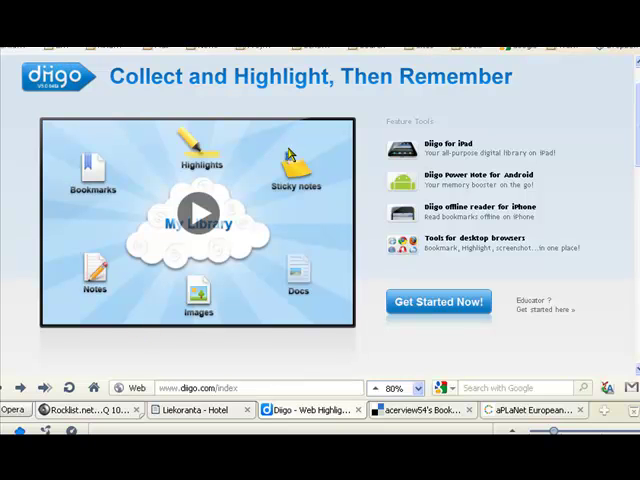
{"action": "mouse_move", "coordinate": [164, 146]}
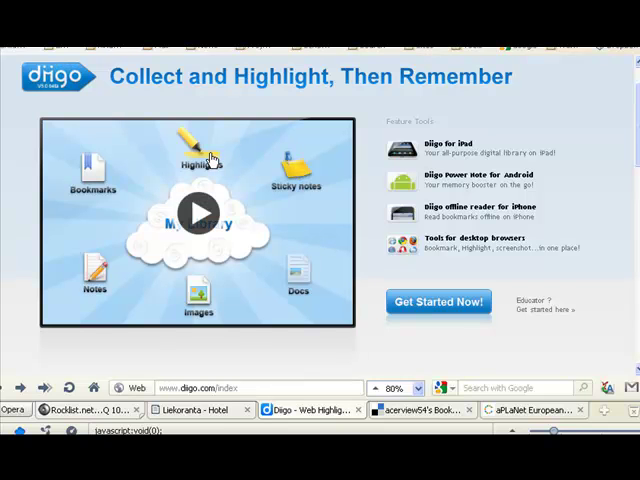
{"action": "mouse_move", "coordinate": [378, 110]}
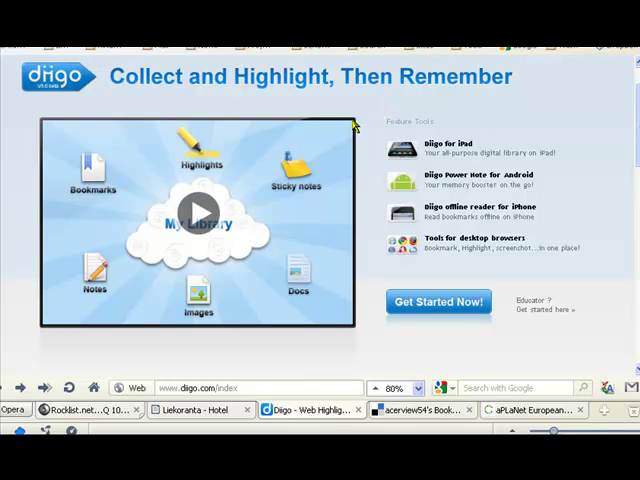
{"action": "mouse_move", "coordinate": [211, 152]}
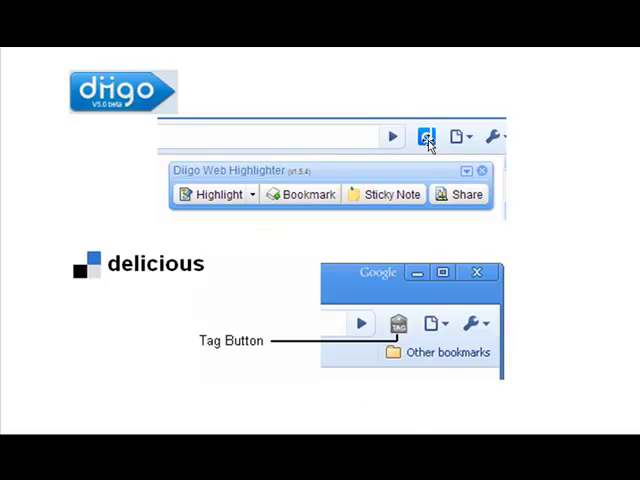
{"action": "mouse_move", "coordinate": [398, 323]}
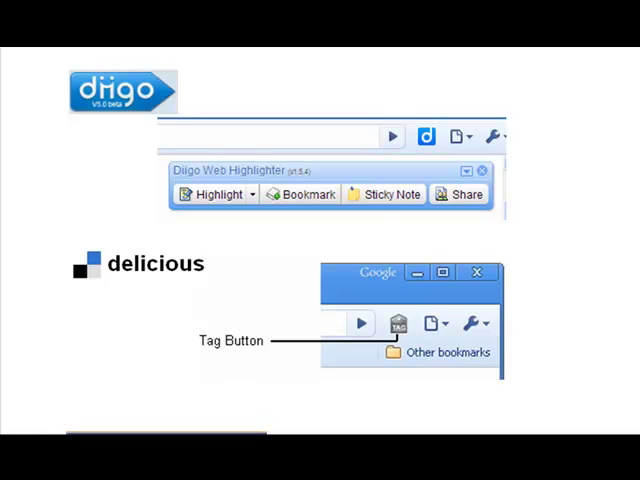
Advance from the Diigo highlighter and Delicious Tag Button slide to the aPLaNet closing slide
{"action": "key", "text": "Right"}
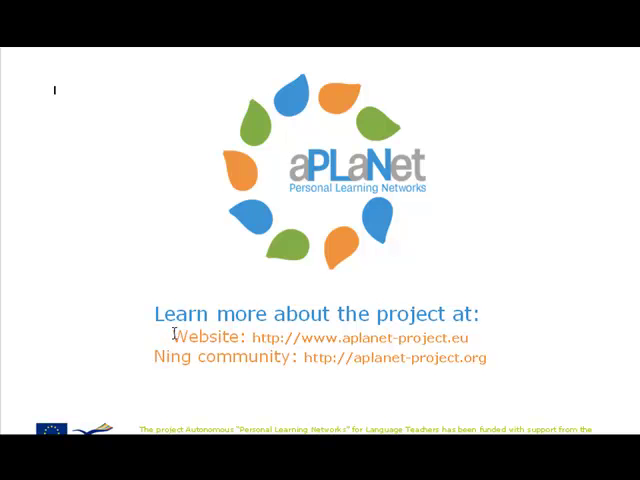
{"action": "mouse_move", "coordinate": [515, 342]}
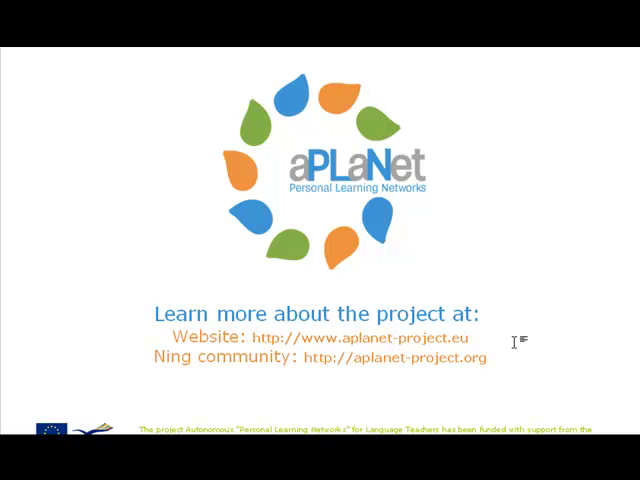